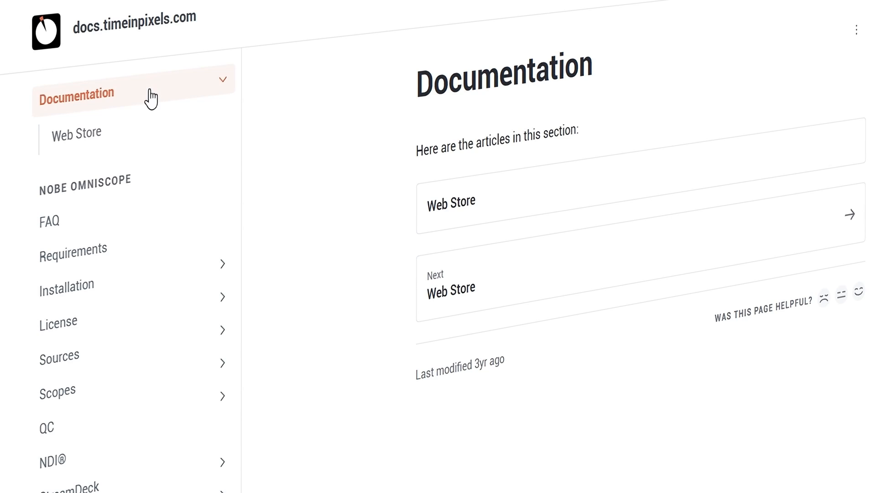
Open the 'Monitoring on the same PC' article under DeckLink & UltraStudio and scroll through it
left_click(60, 356)
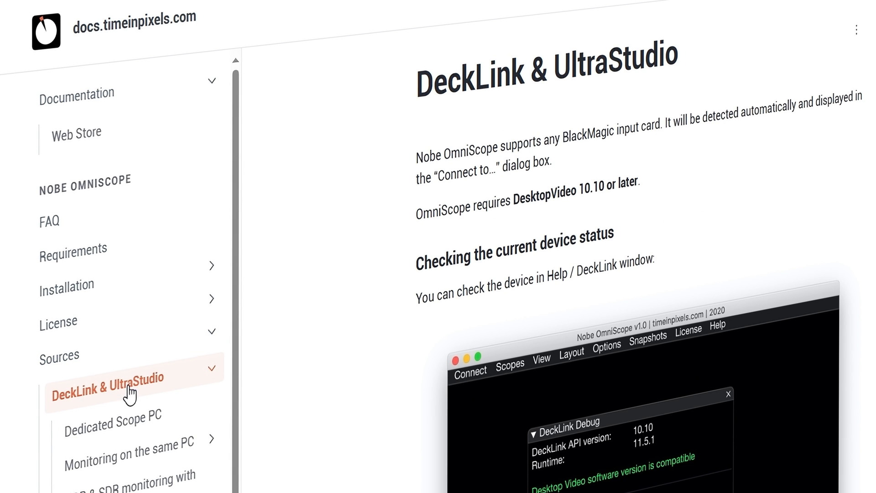
left_click(127, 443)
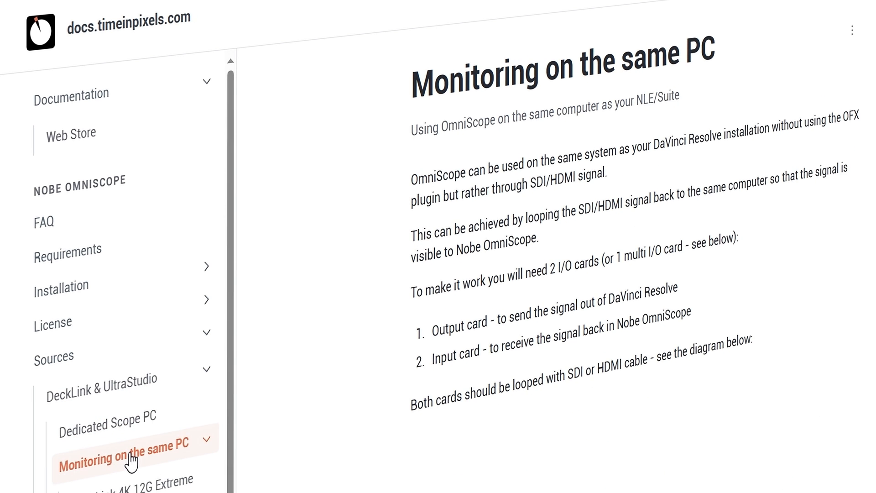
scroll("down", 3)
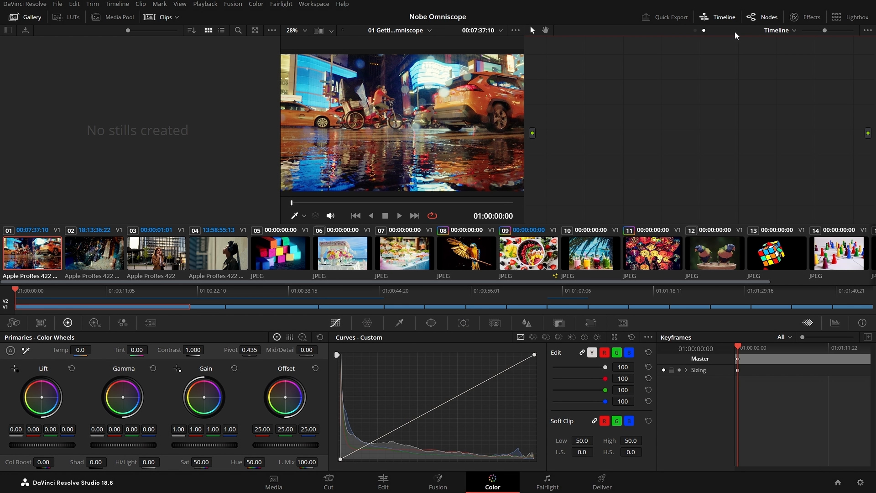
Open the Effects library and search 'nobe' to find NobeOmniScope Connect
left_click(805, 17)
type("n")
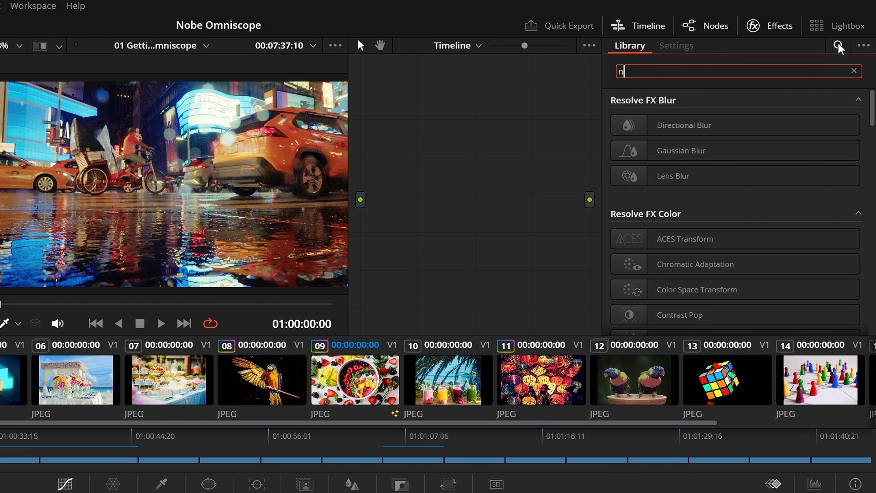
type("obe")
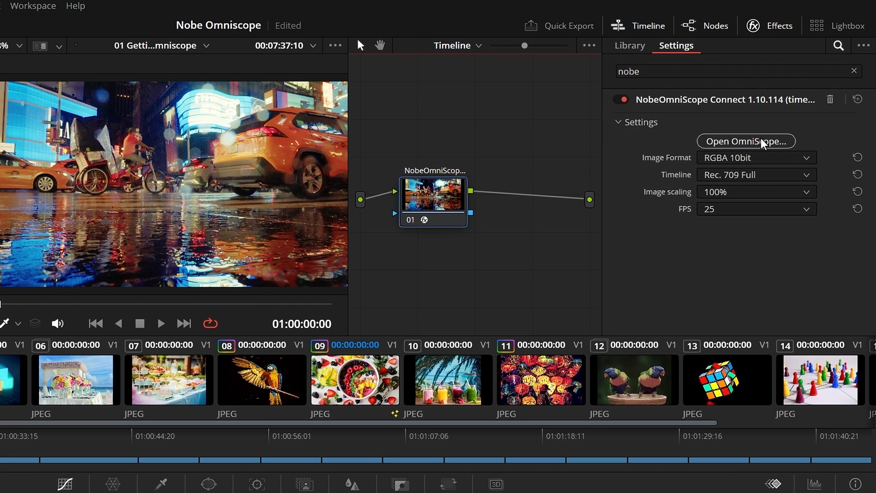
Launch OmniScope from the plugin and load the party video file as its source
left_click(746, 141)
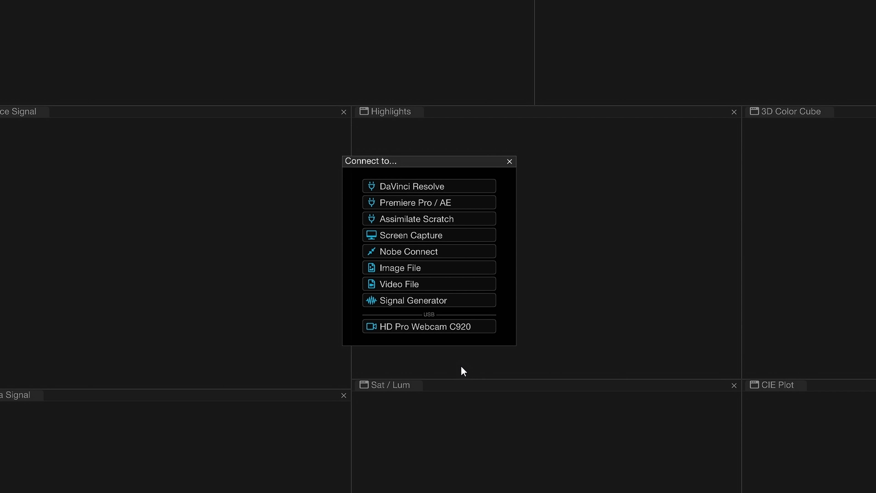
mouse_move(470, 279)
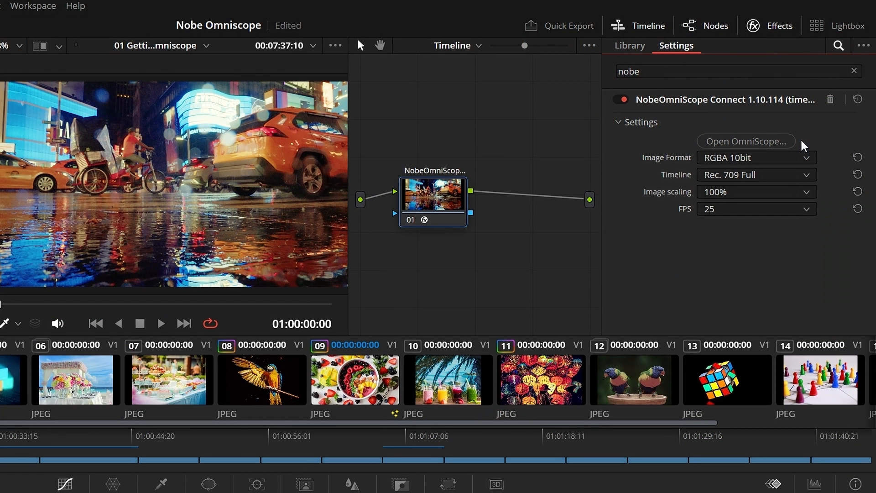
mouse_move(792, 181)
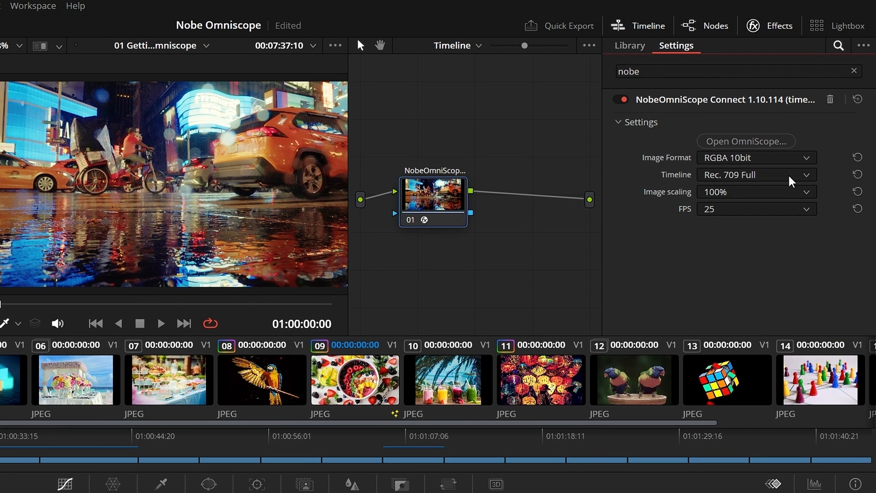
mouse_move(782, 211)
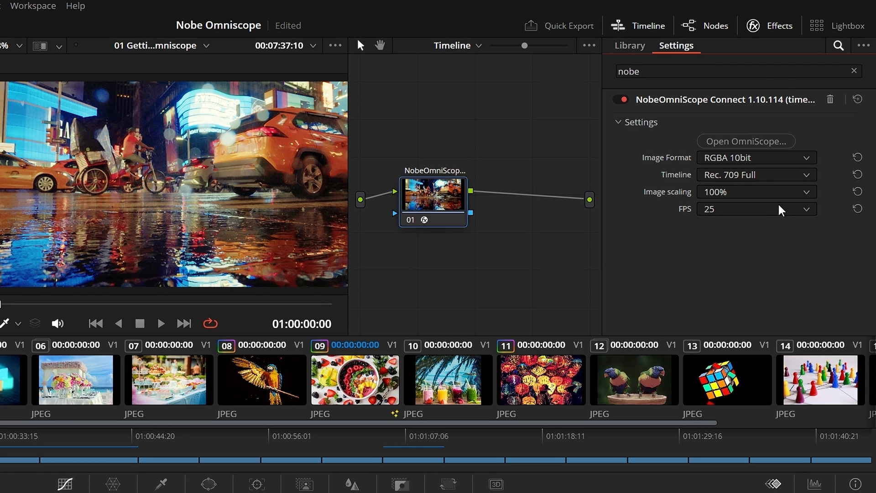
left_click(757, 209)
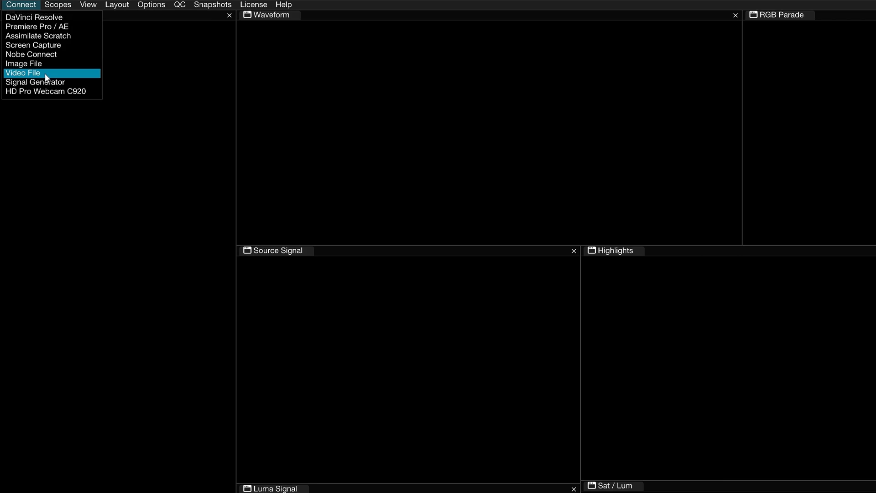
left_click(22, 73)
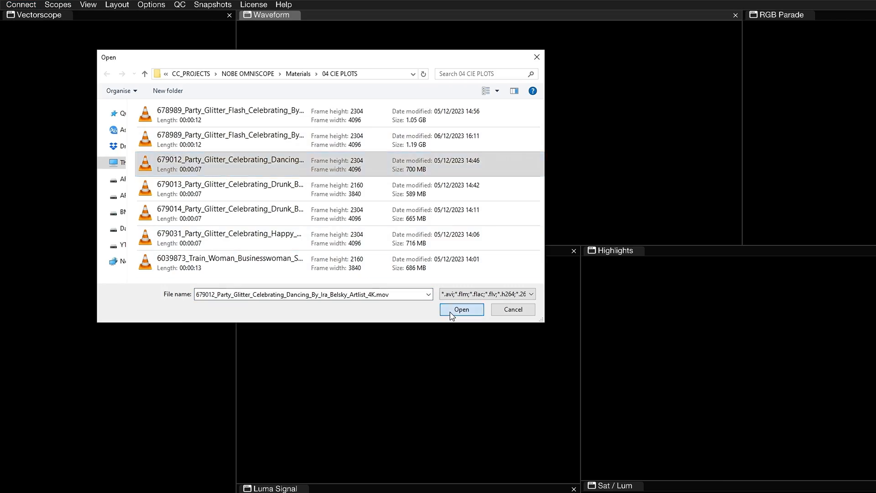
left_click(461, 309)
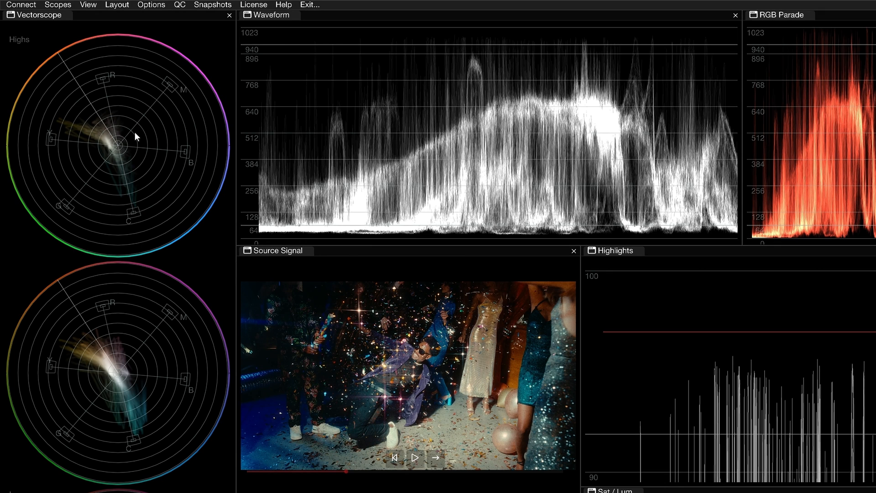
left_click(87, 4)
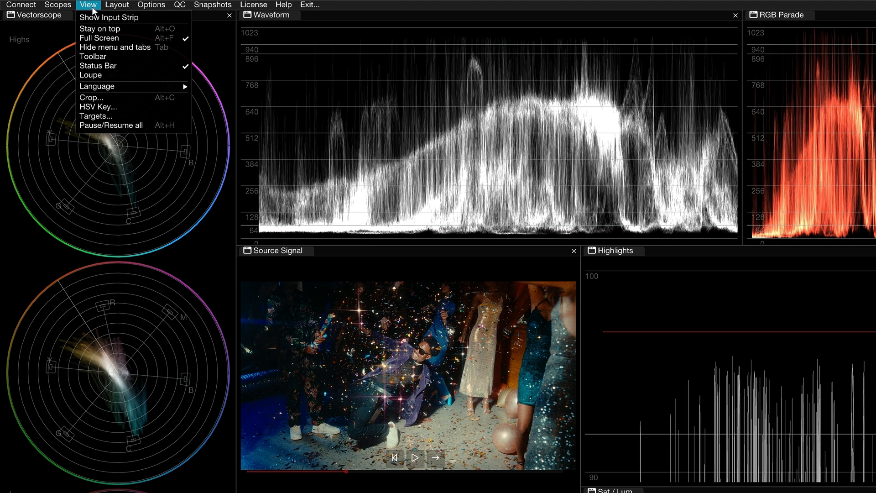
Show the input strip, connect an empty slot to DaVinci Resolve and make it active
left_click(109, 17)
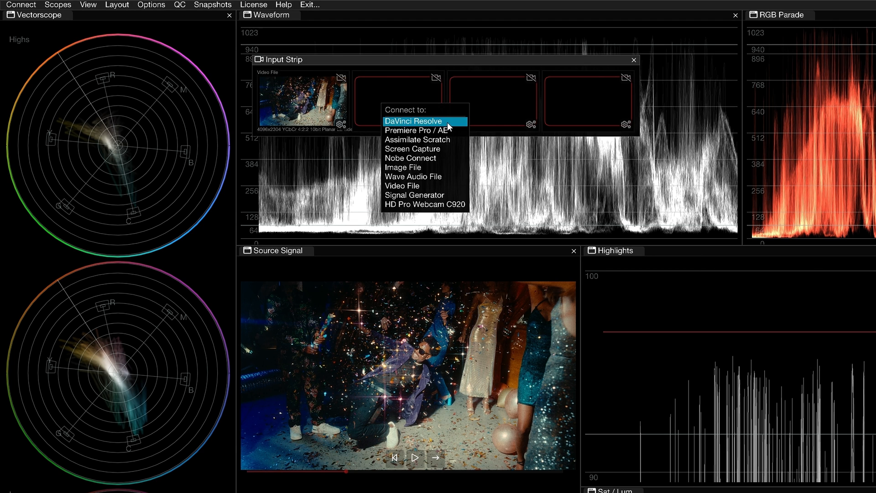
left_click(413, 120)
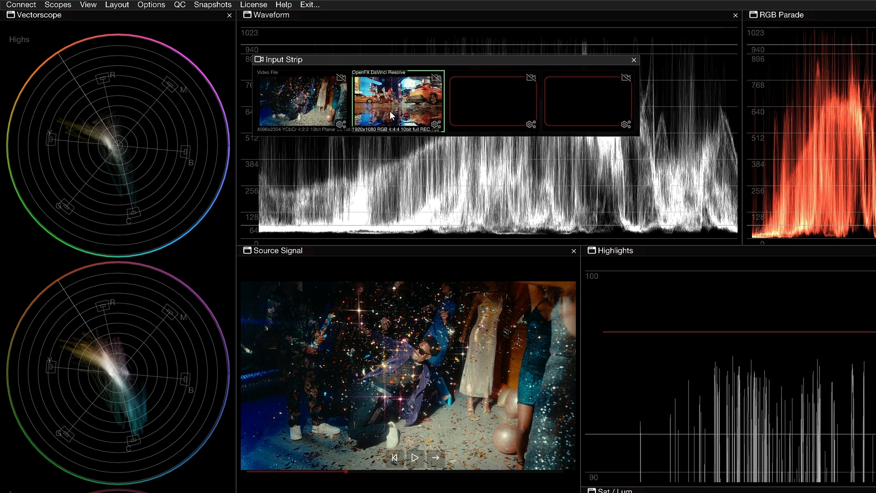
left_click(493, 101)
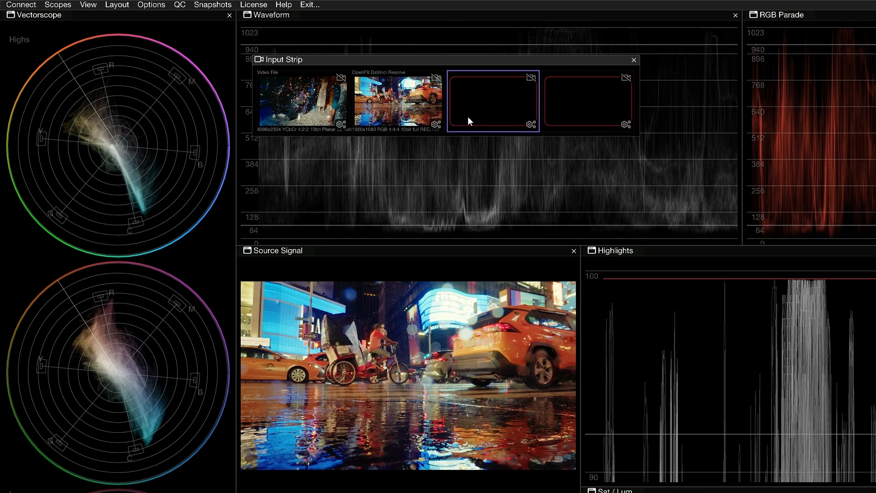
left_click(397, 103)
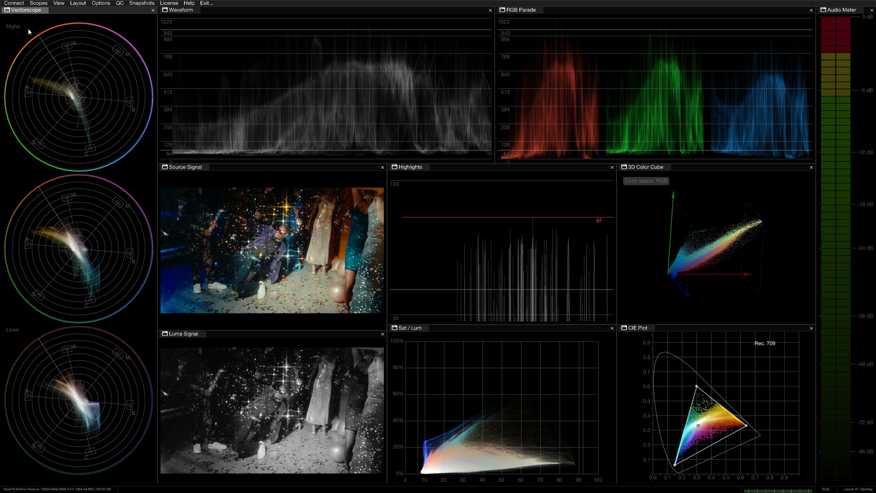
Open the DaVinci Resolve input settings and toggle automatic color settings detection
left_click(13, 3)
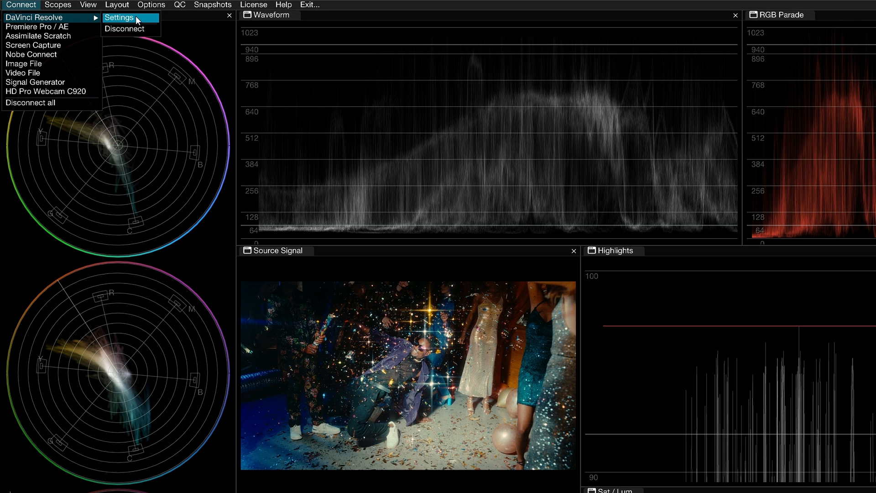
left_click(119, 18)
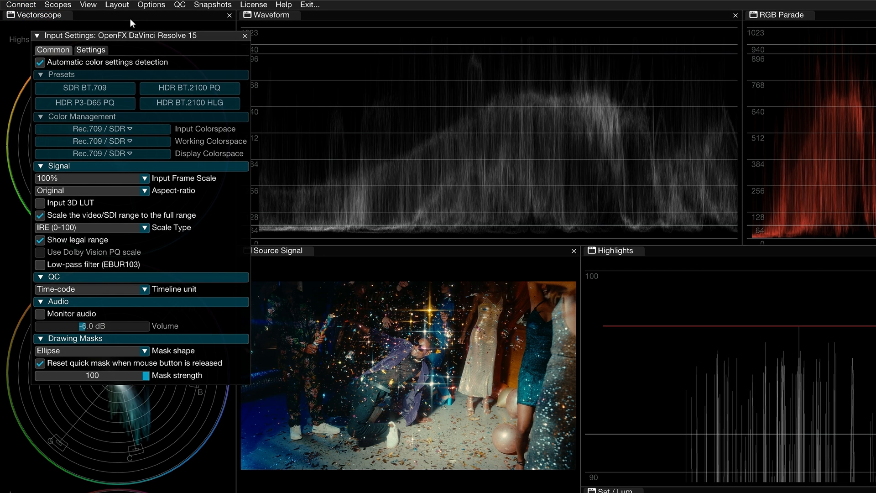
left_click(40, 62)
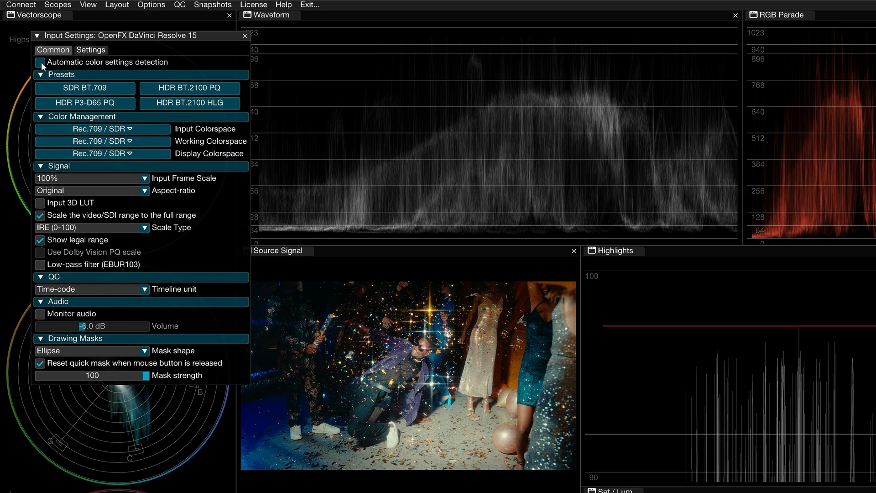
left_click(85, 103)
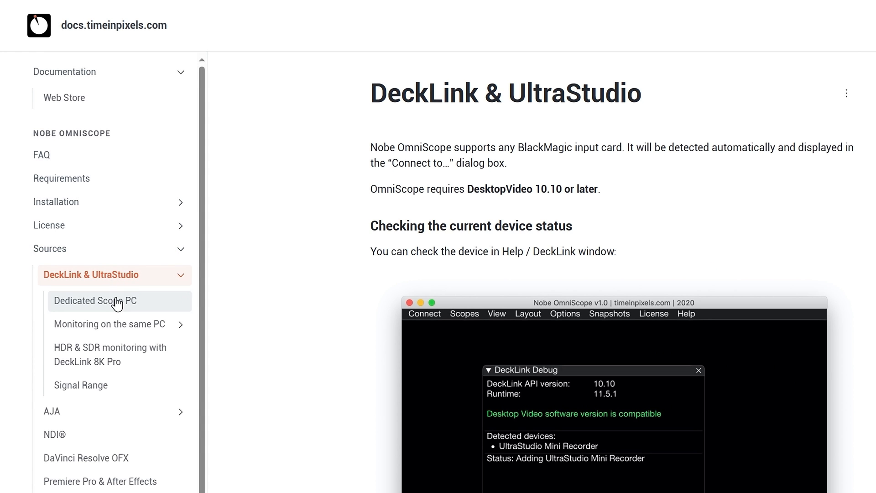
Open the UHD Quad Link config for AJA Kona 4 guide and scroll through it
left_click(94, 301)
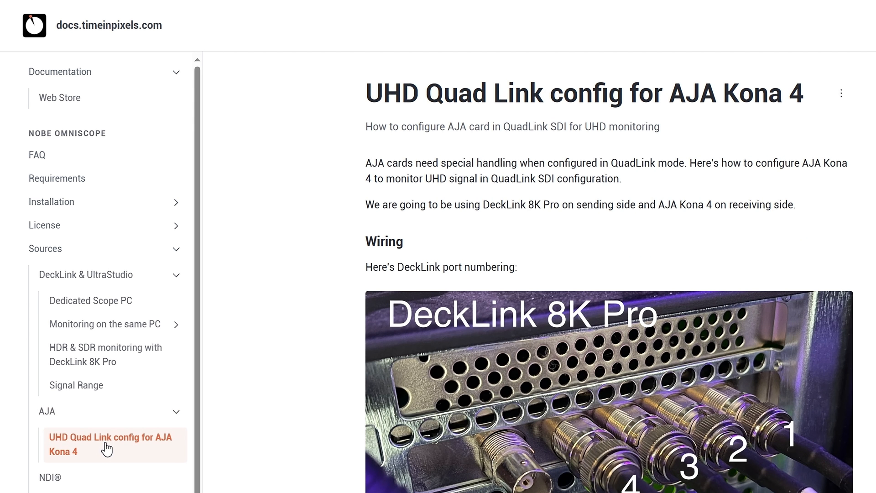
scroll("down", 3)
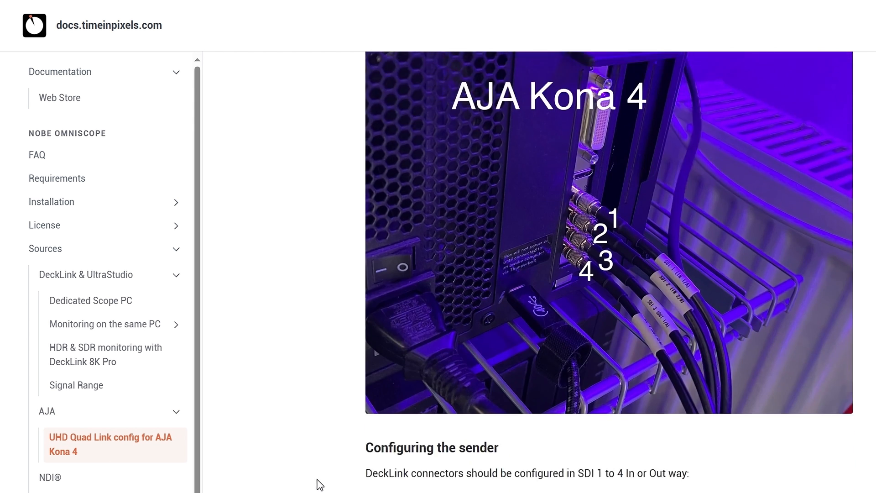
scroll("down", 3)
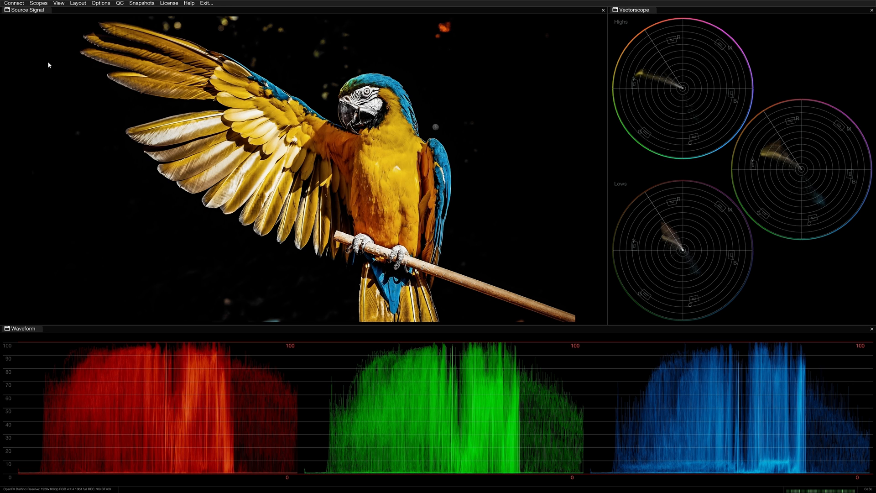
Add a Sat / Lum scope, dock it under the vectorscope and widen the scope column
left_click(38, 3)
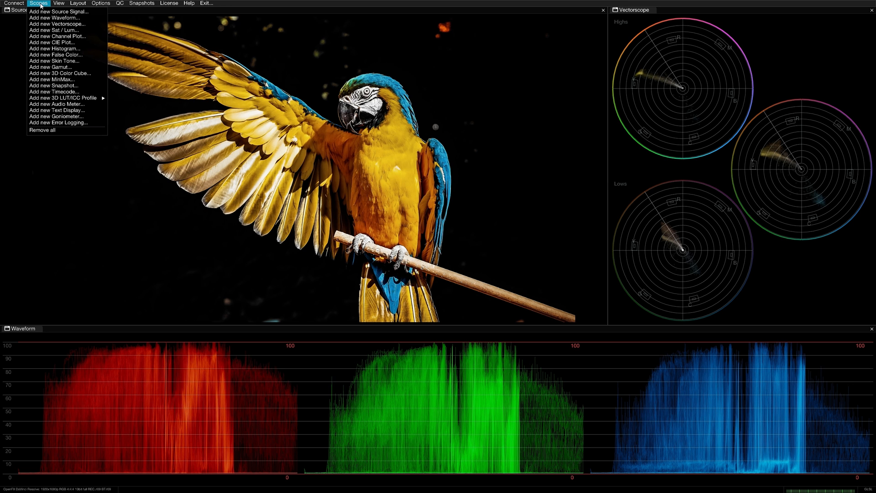
left_click(52, 30)
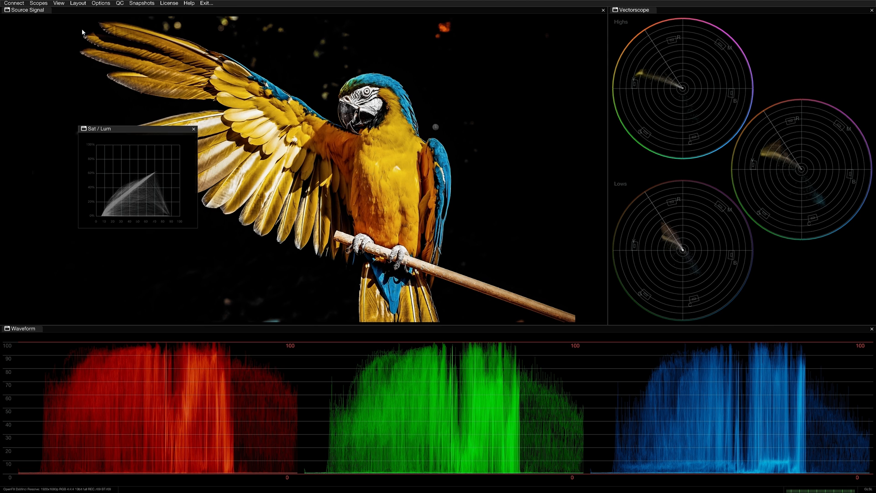
left_click_drag(137, 128, 400, 216)
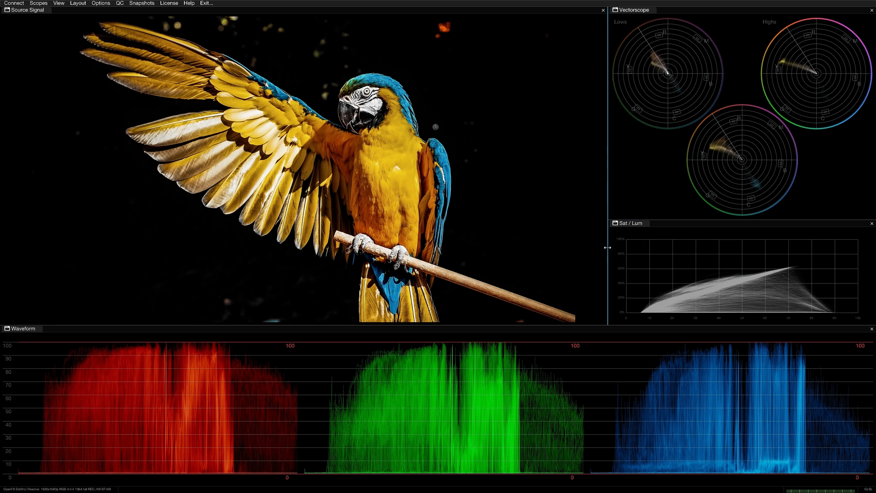
left_click_drag(608, 246, 586, 247)
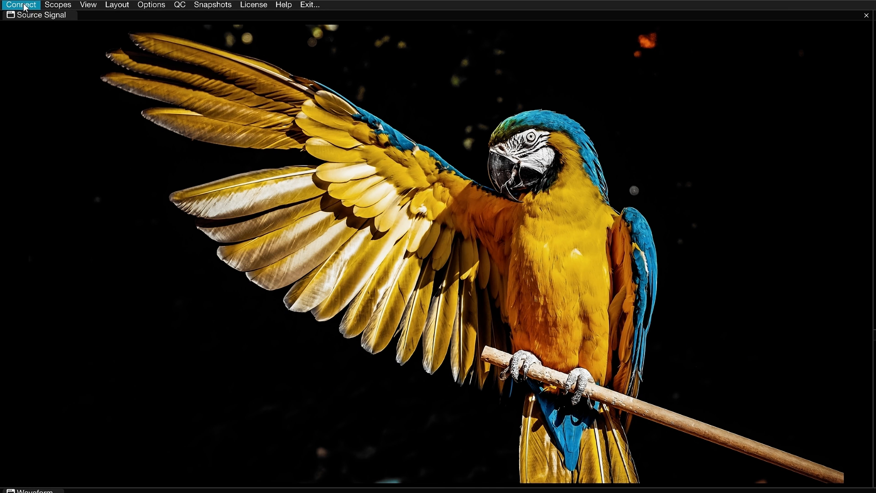
Review the Resolve connection and source preview settings, then show the saved layouts list
left_click(20, 5)
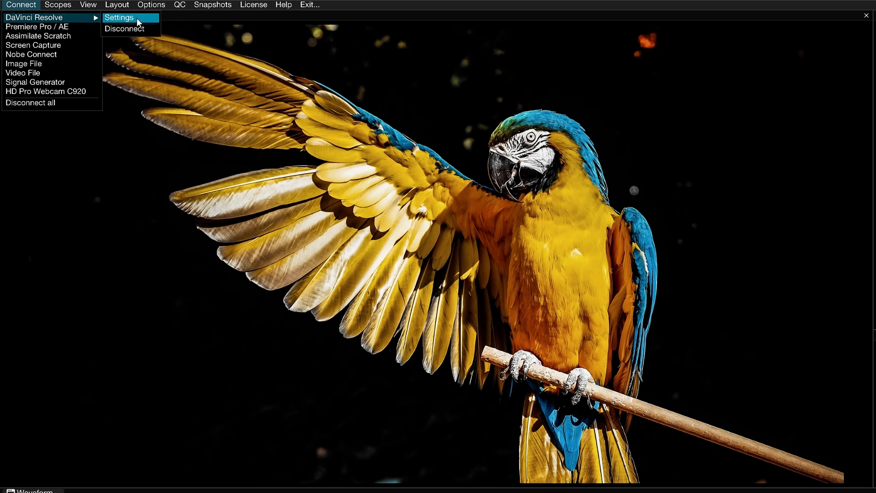
left_click(151, 4)
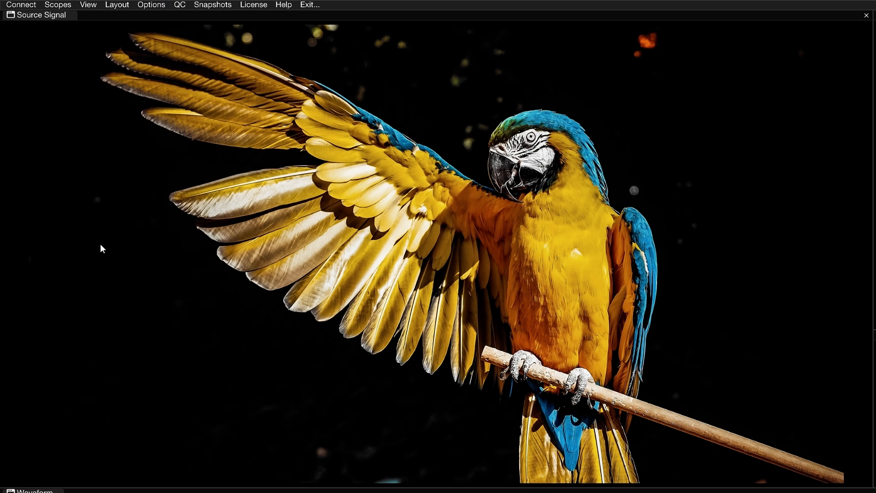
right_click(103, 249)
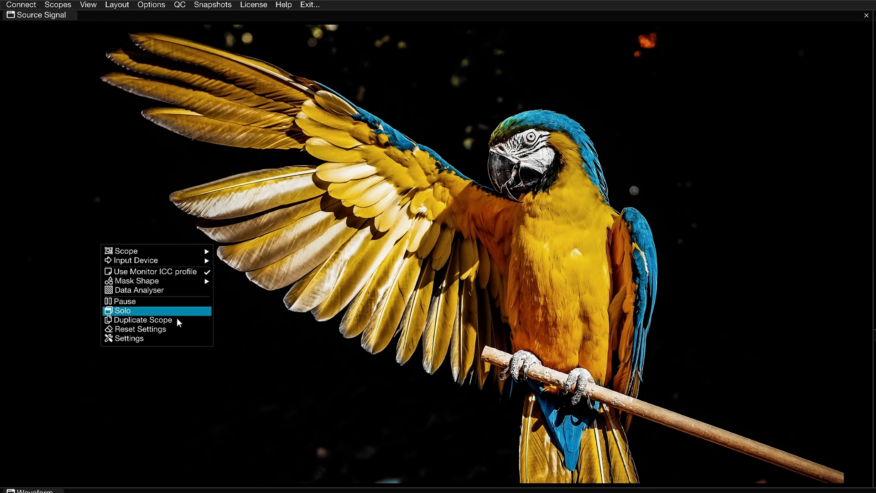
left_click(129, 338)
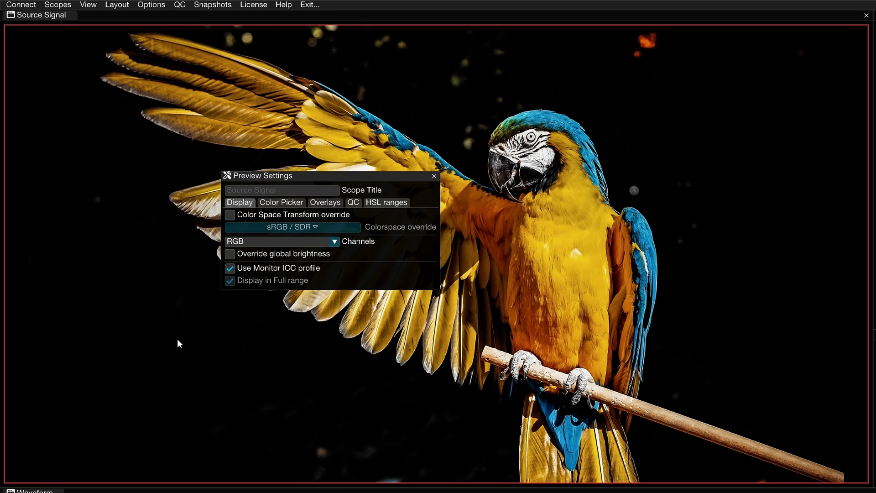
left_click(433, 176)
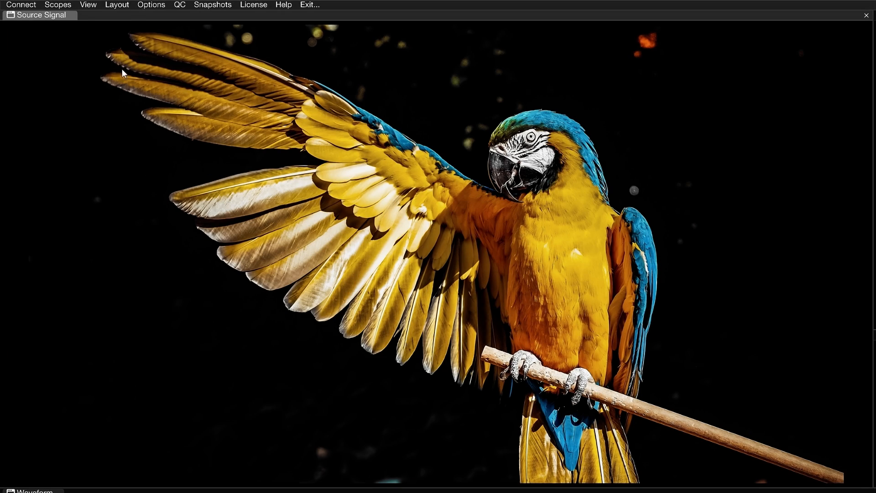
left_click(116, 4)
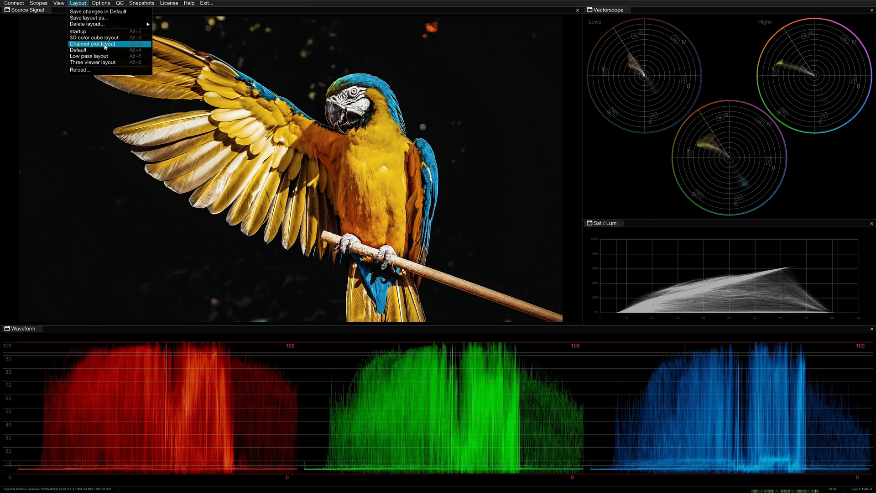
Switch from the Channel plot layout to the Low pass layout
left_click(92, 44)
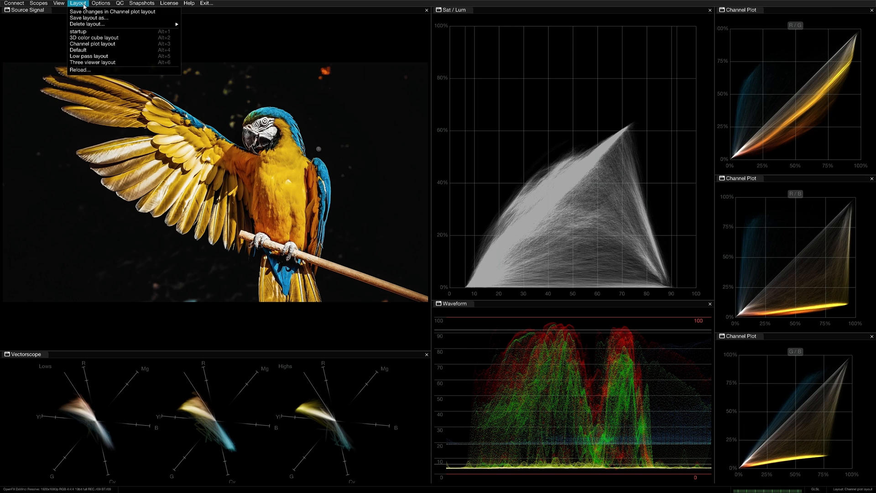
left_click(93, 37)
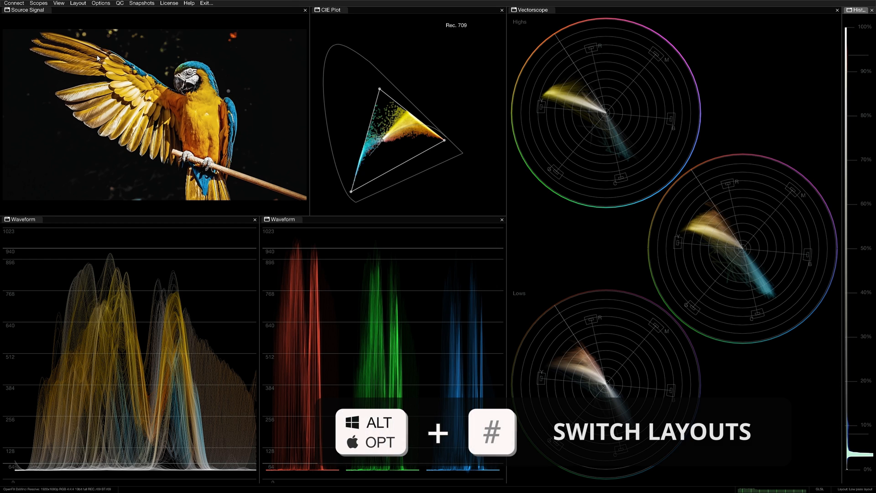
left_click(78, 3)
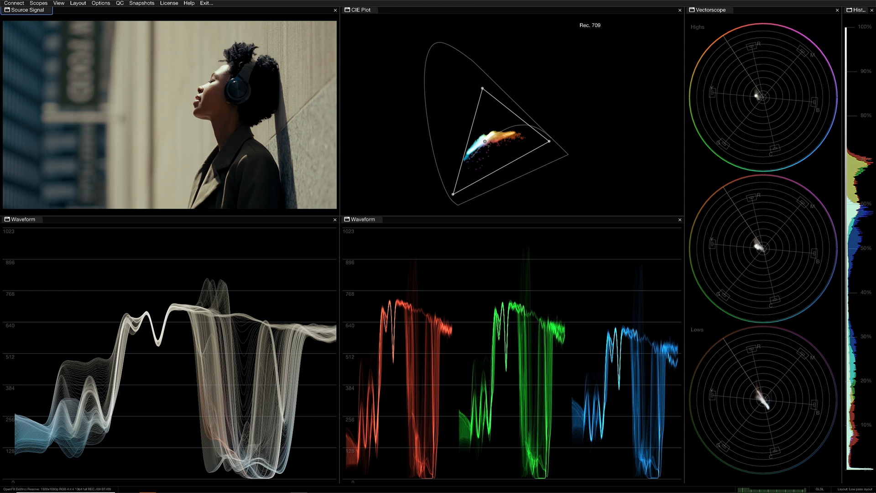
key("Tab")
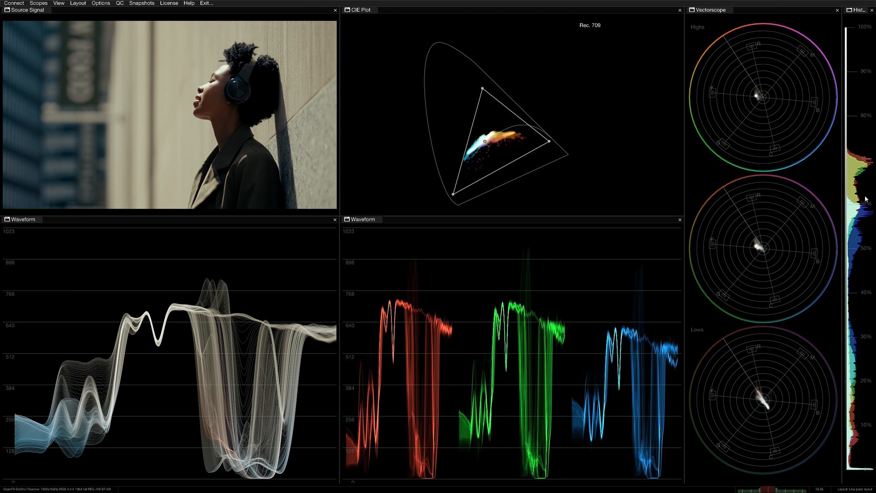
mouse_move(673, 246)
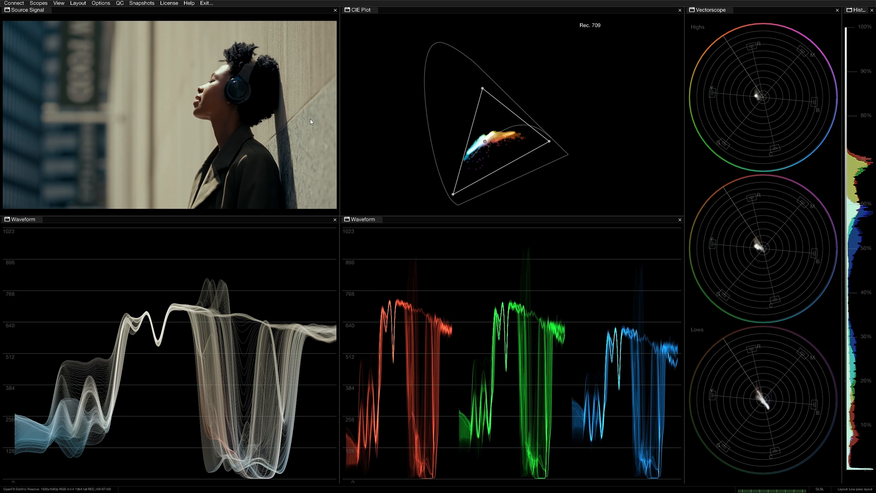
Return the scopes to the live signal with Alt+G, then show the snapshot with Alt+B
key("alt+g")
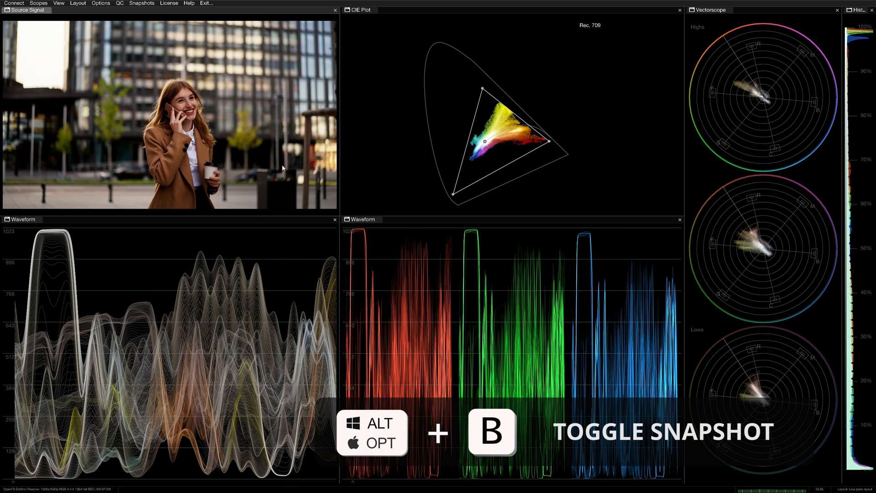
key("alt+b")
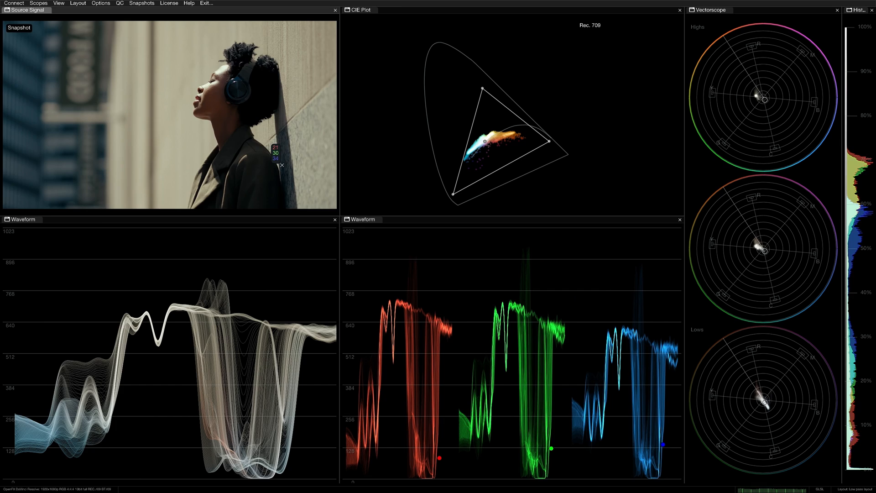